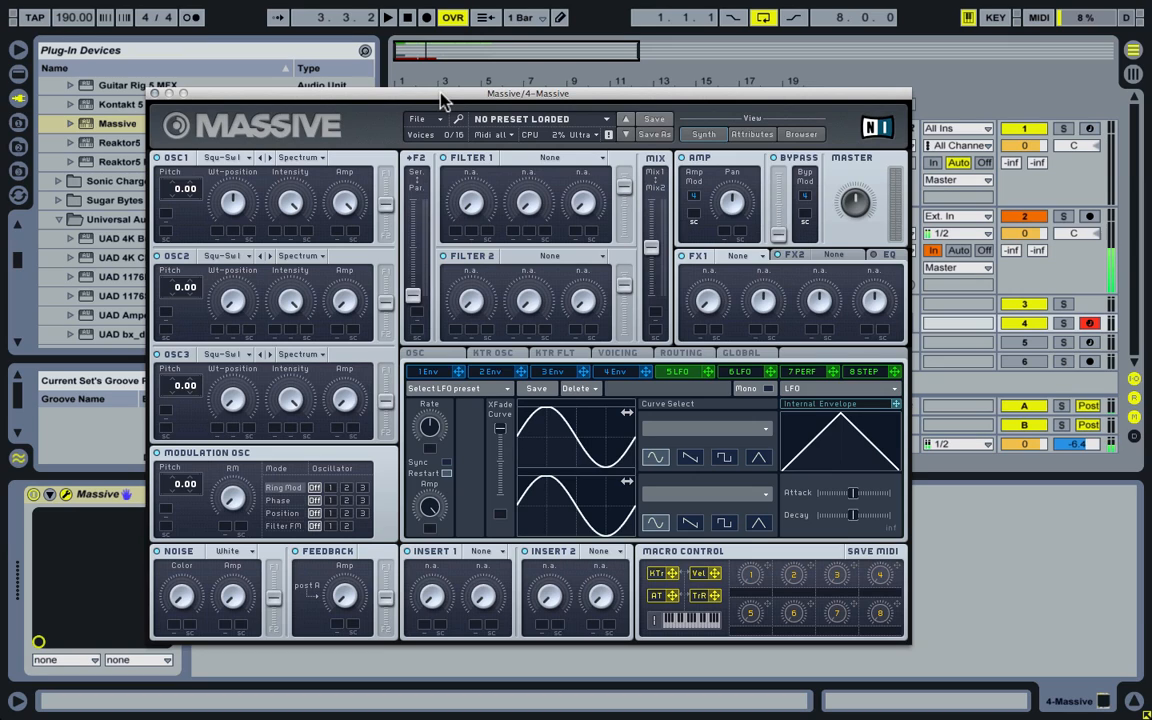
mouse_move(178, 196)
text(-24)
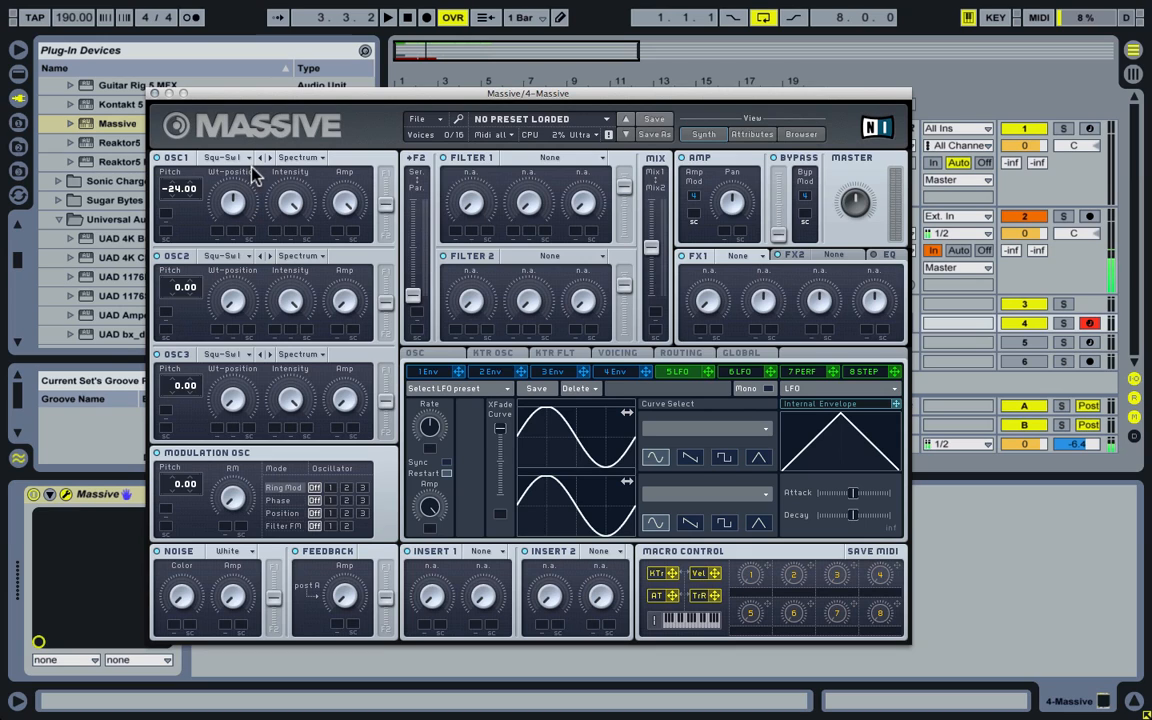
mouse_move(228, 172)
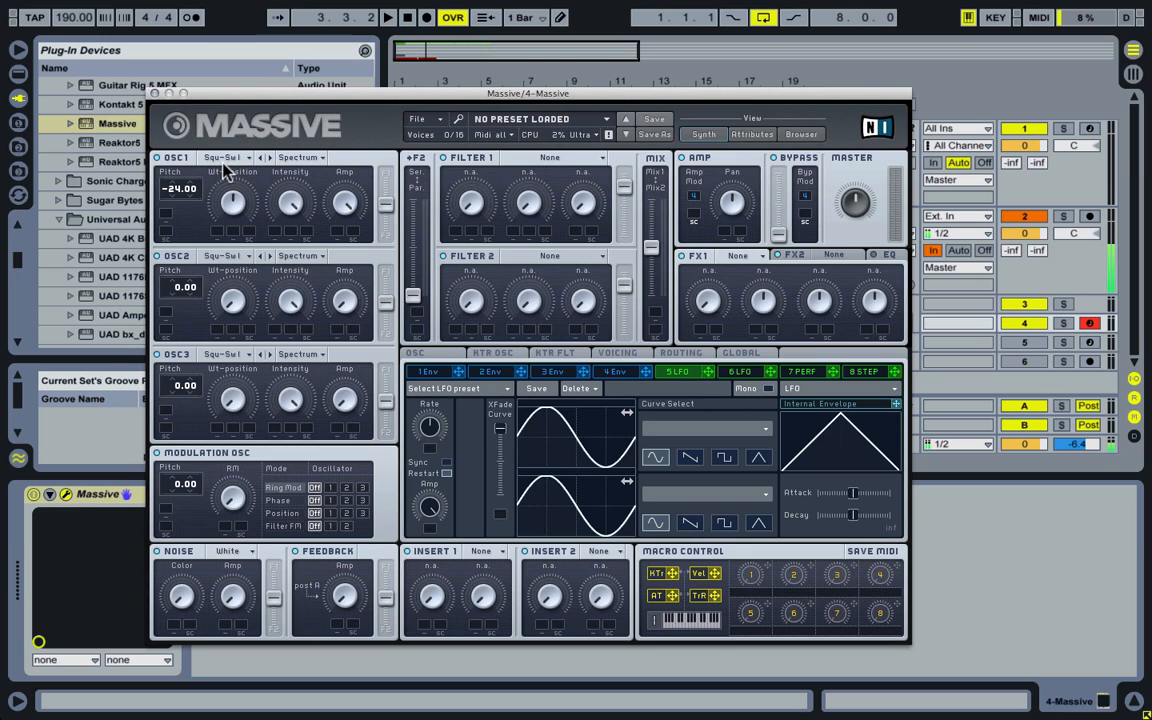
Switch the first oscillator's wavetable to Carbon with its pitch at -24.
click(230, 156)
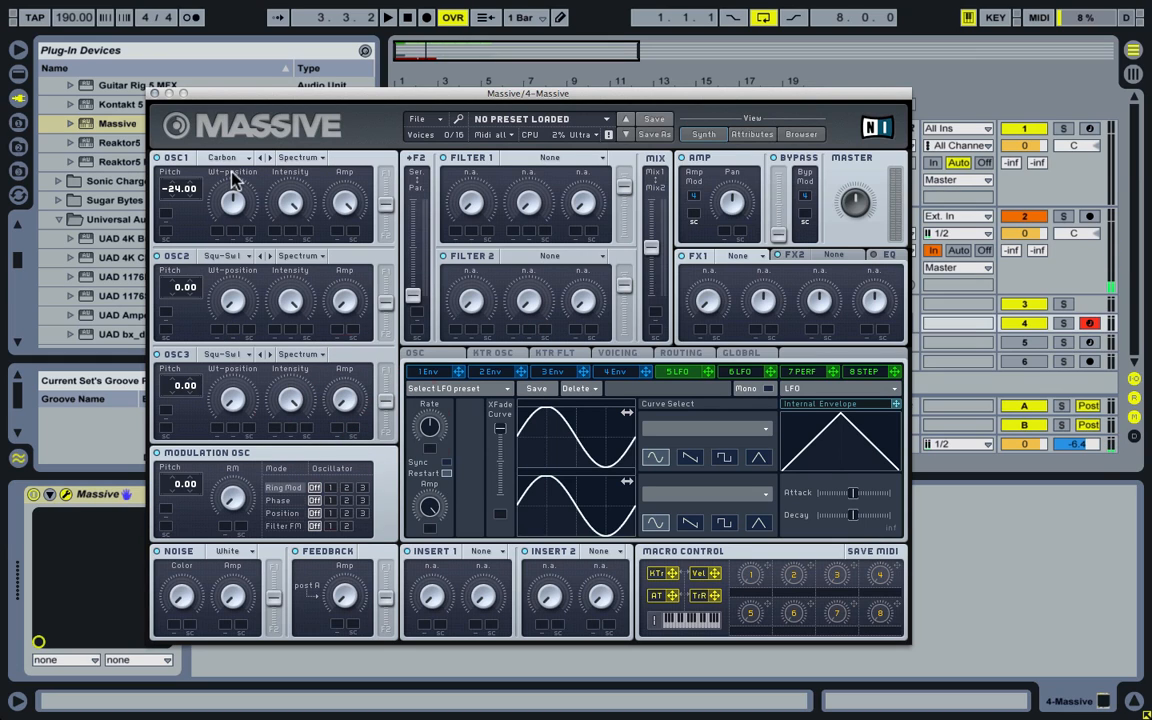
mouse_move(482, 338)
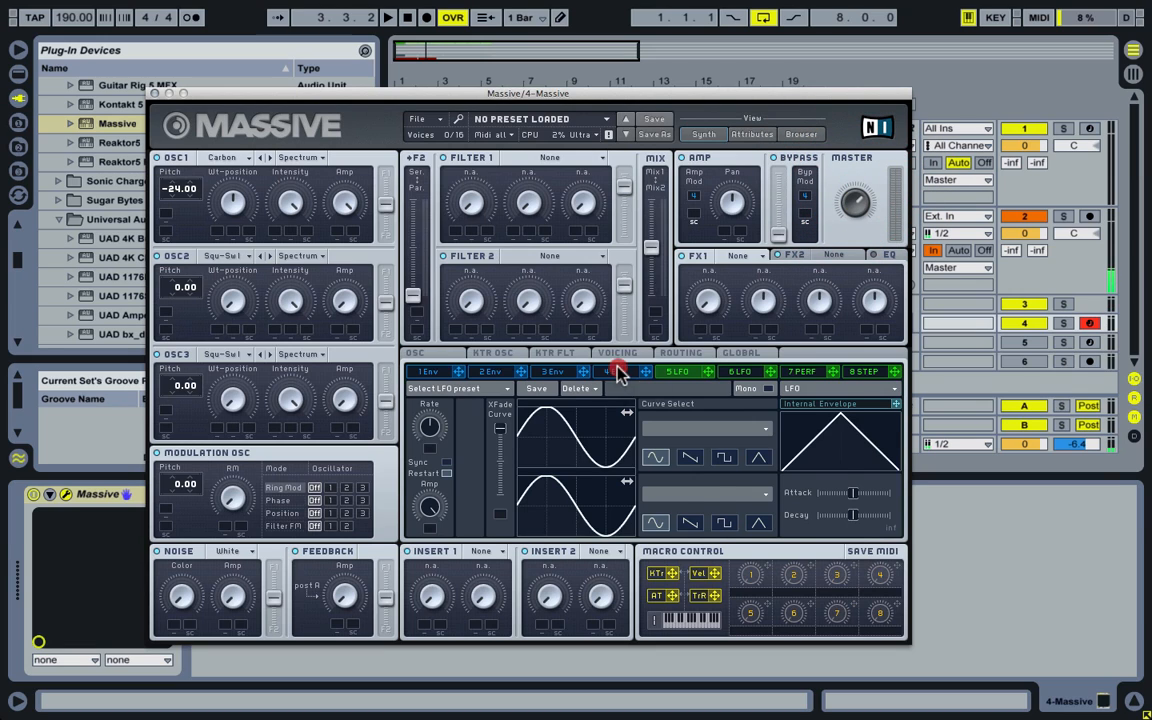
Shape envelope 4 so the level drops low after the decay for a fading note.
click(614, 370)
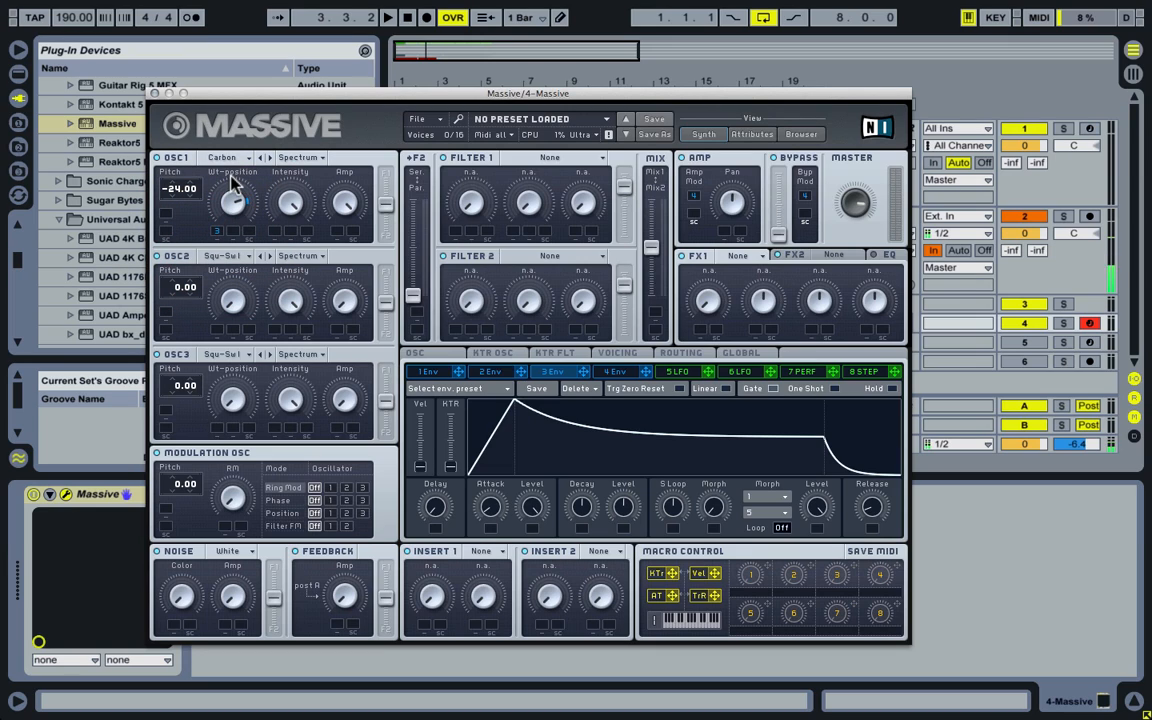
mouse_move(250, 216)
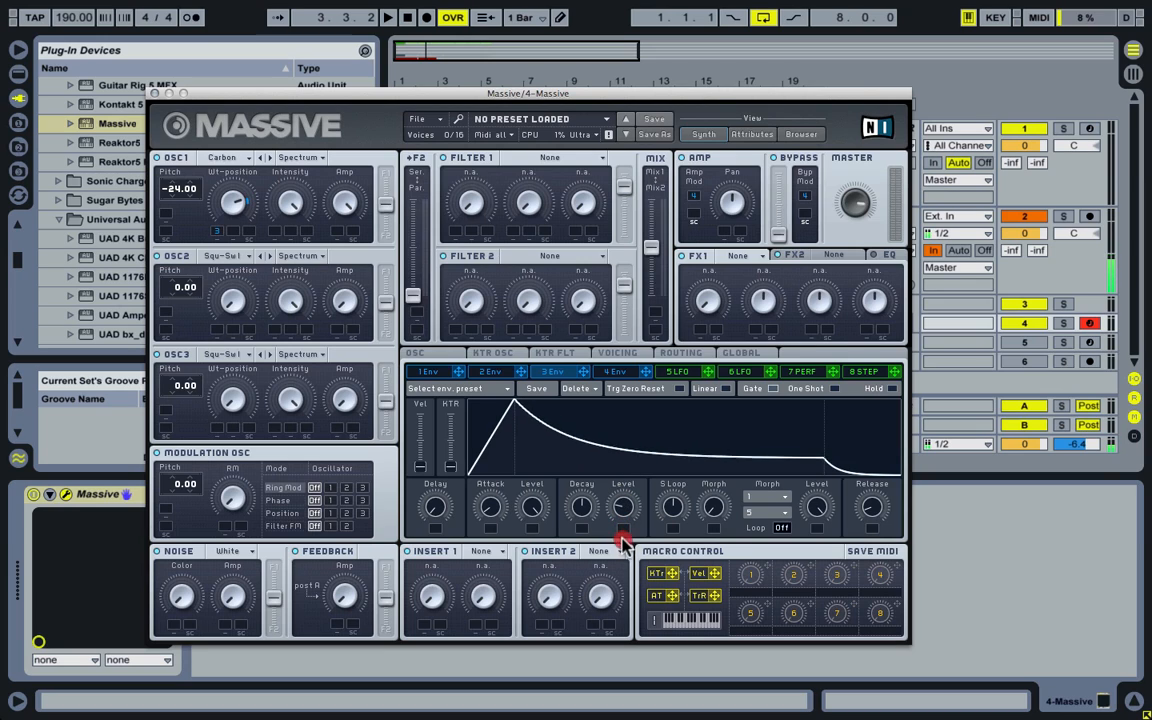
drag(620, 540, 490, 508)
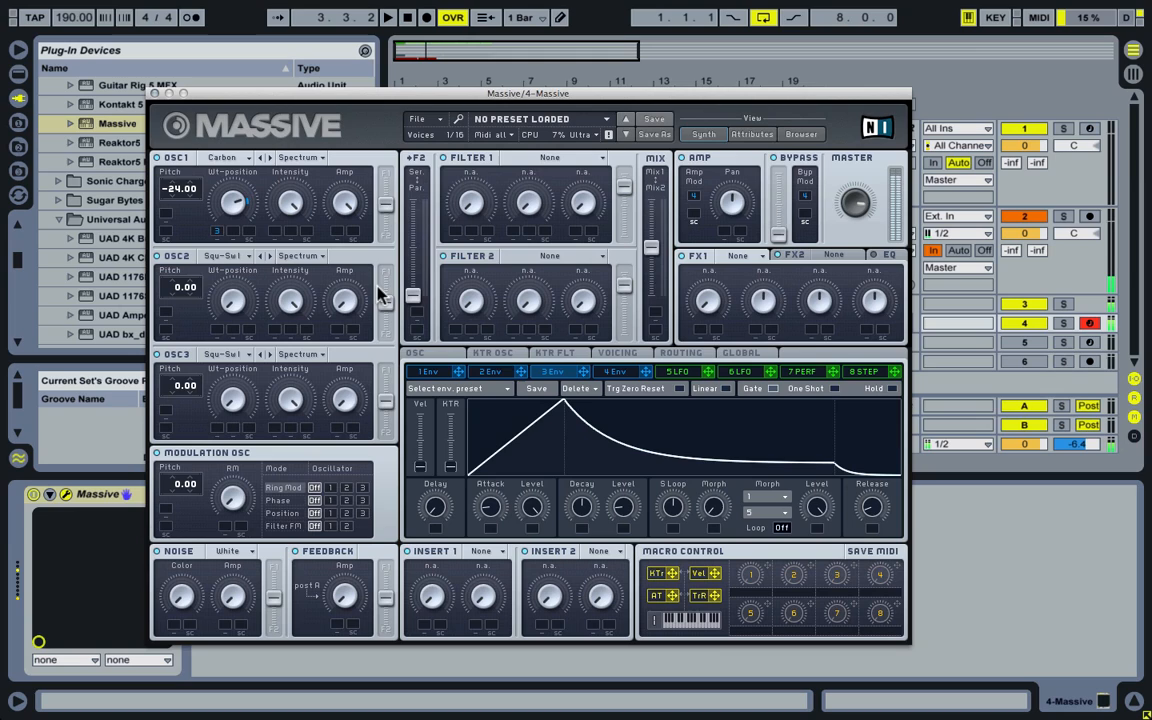
click(232, 204)
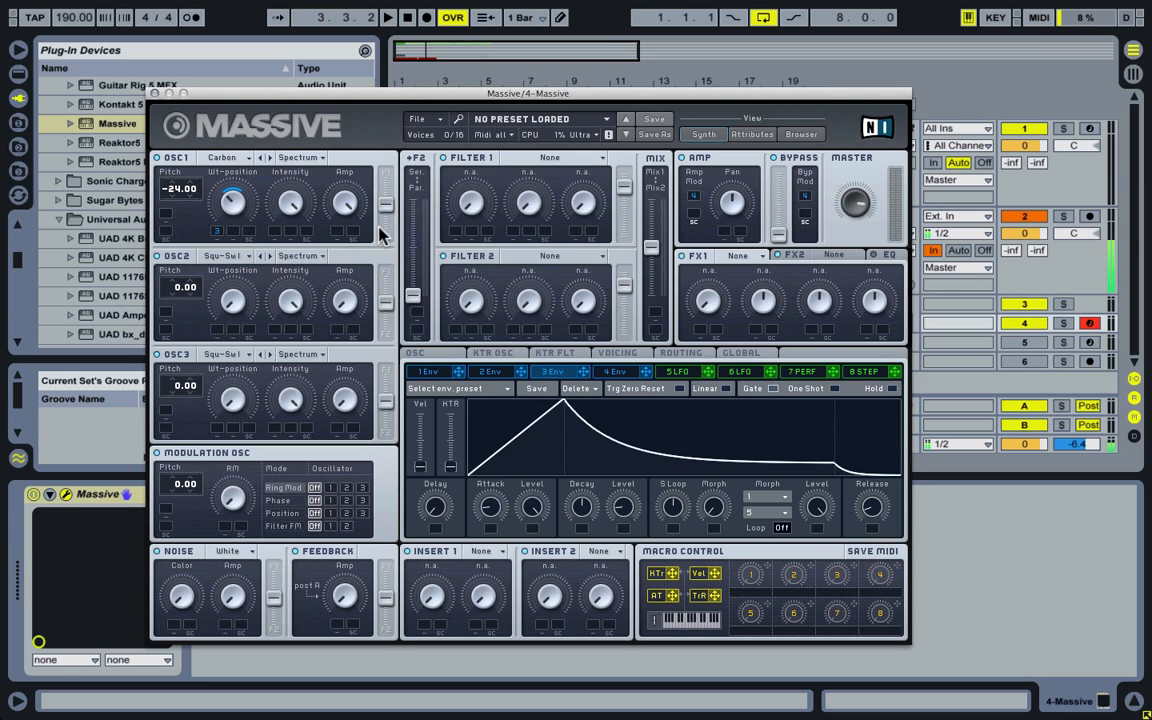
mouse_move(676, 464)
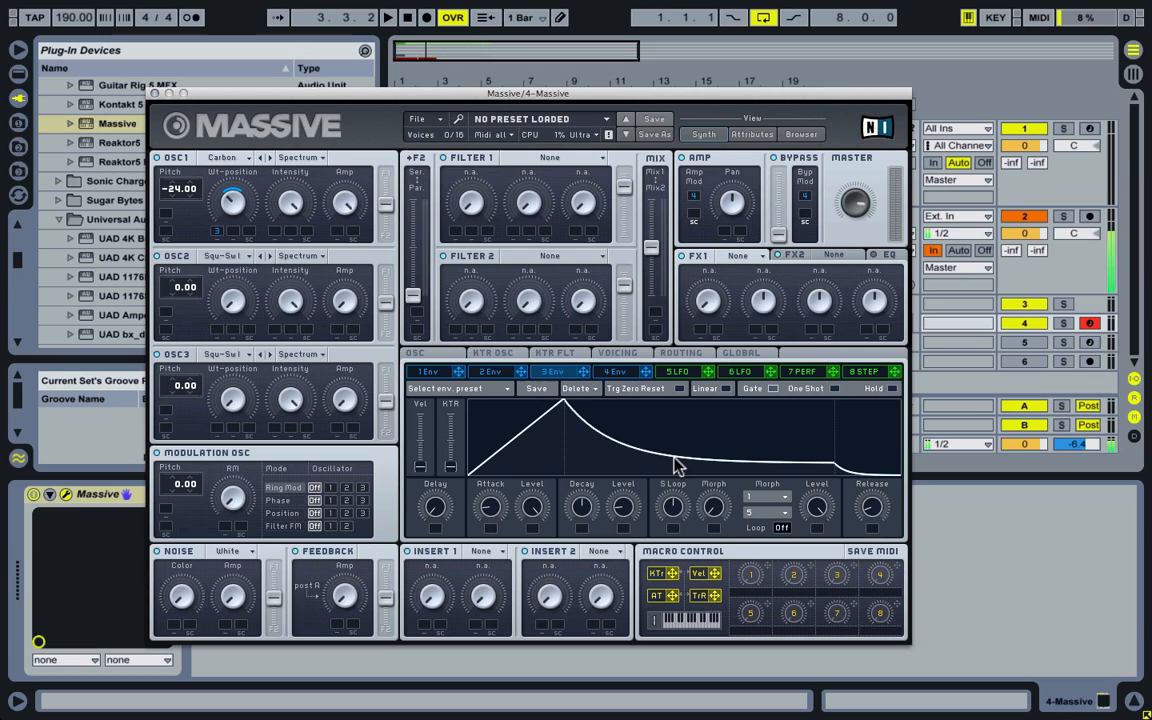
Load Tube into FX1 and enable Pan Position spread for the raised unisono voices.
click(742, 256)
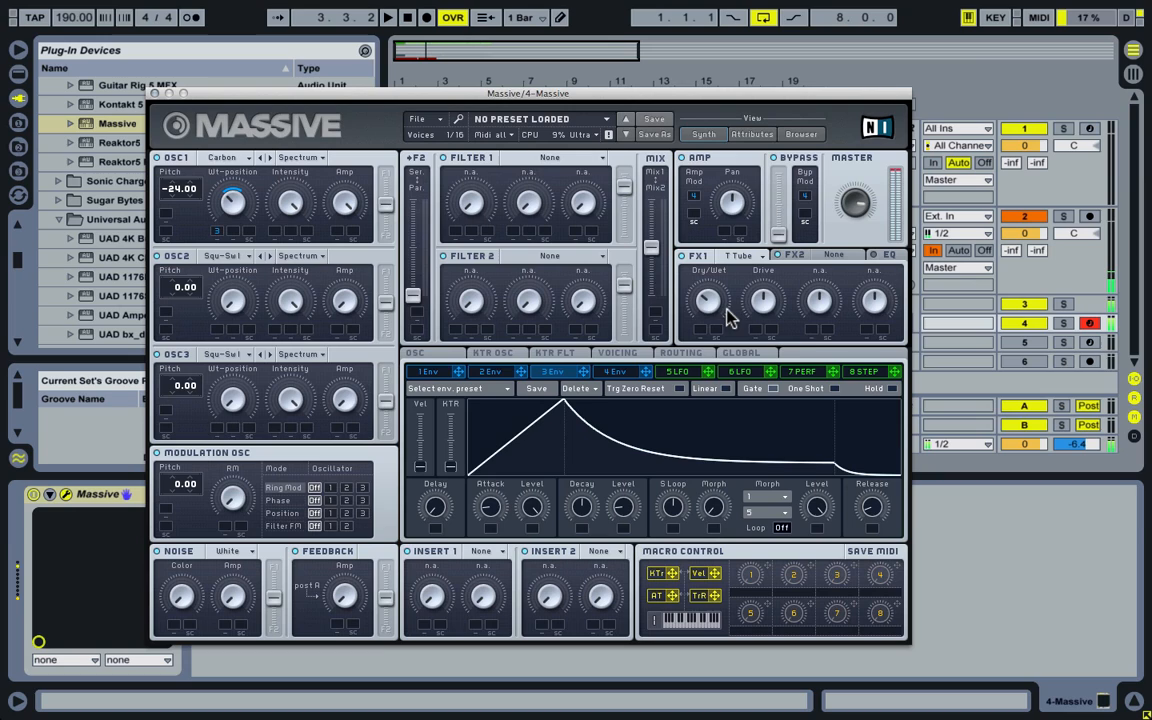
click(616, 352)
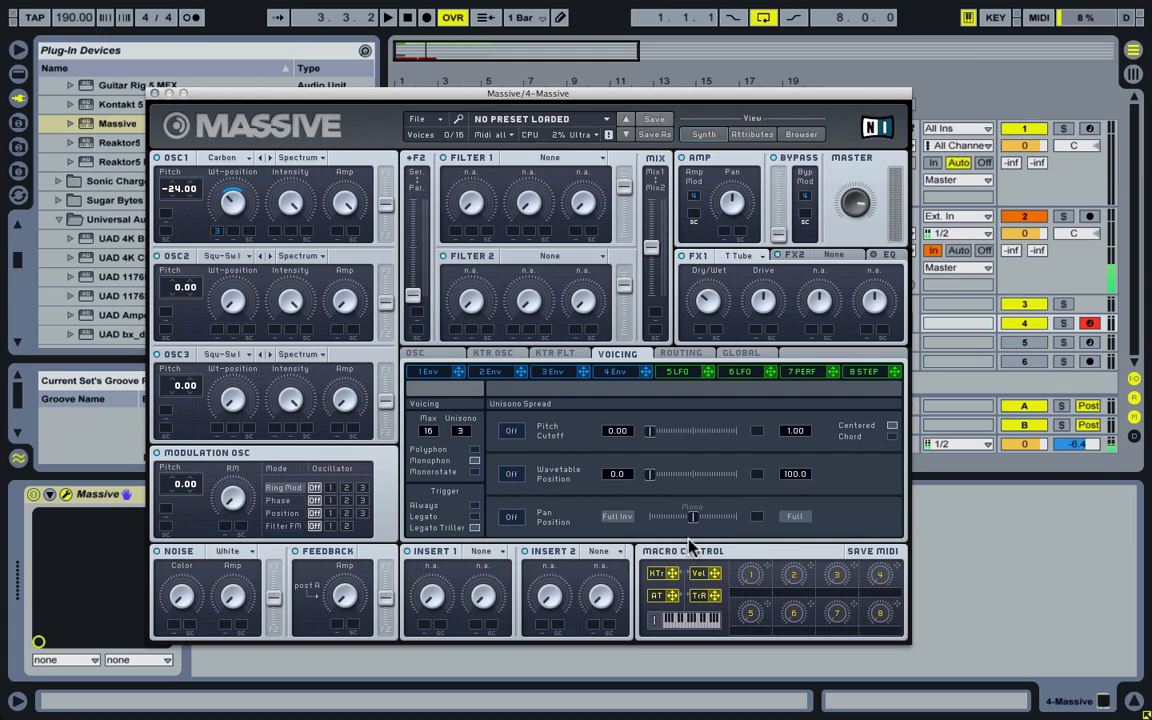
click(512, 516)
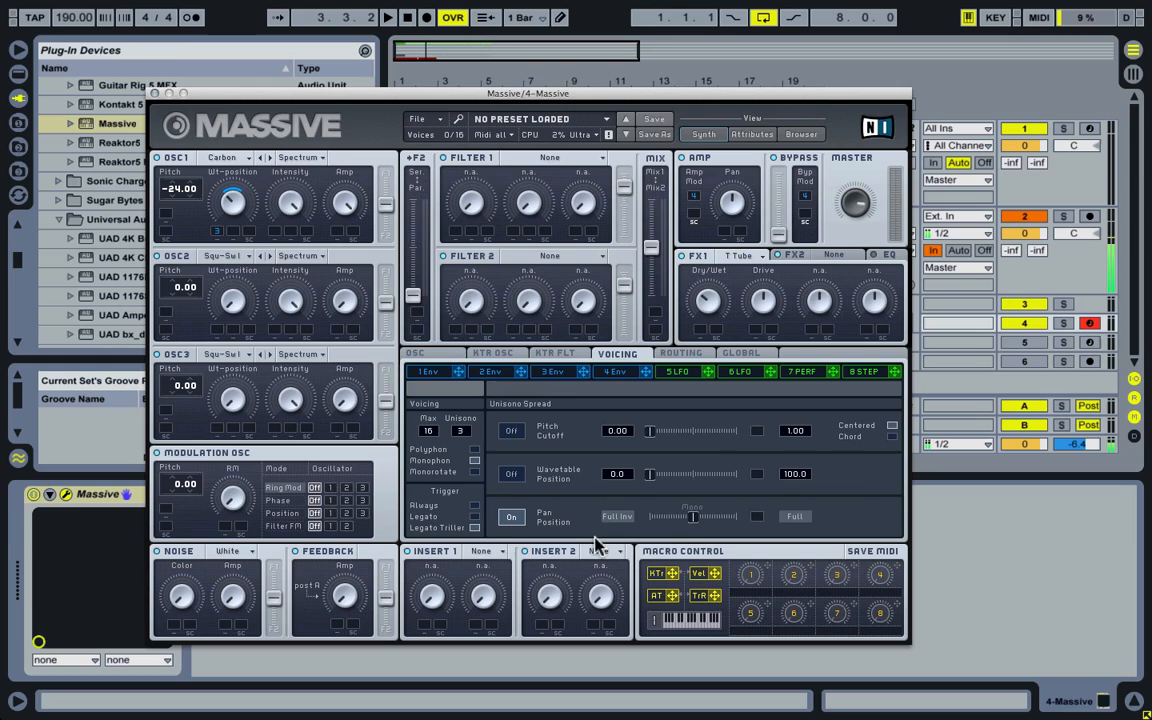